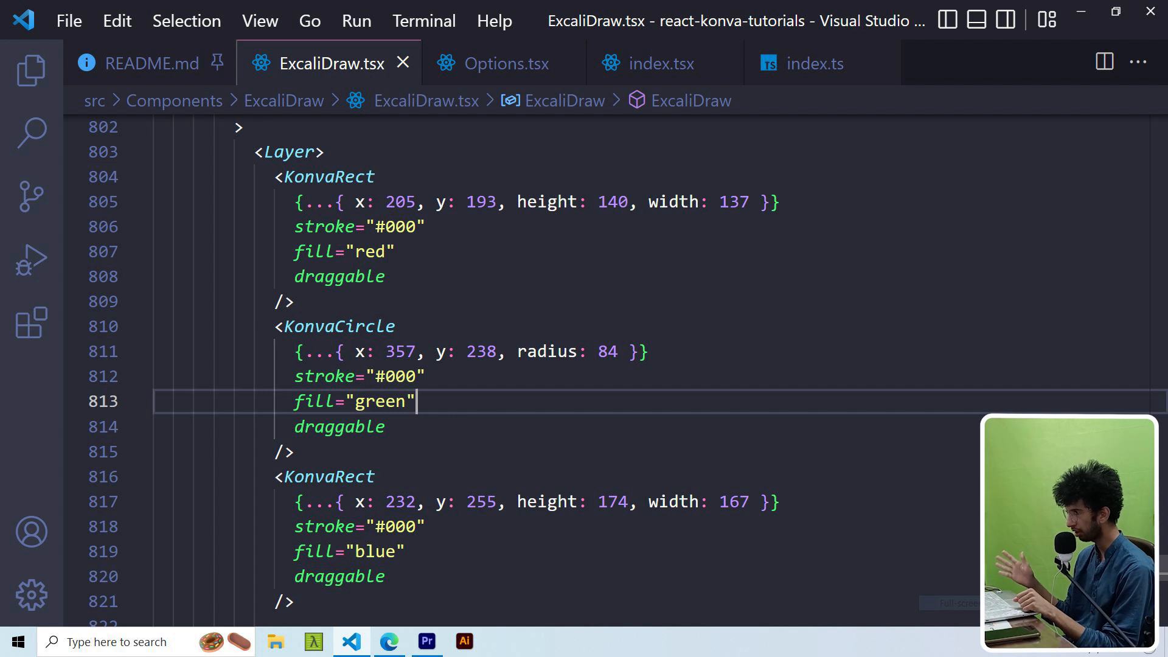
Add a draggable red rectangle, green circle and blue rectangle inside a Konva Layer.
left_click(388, 641)
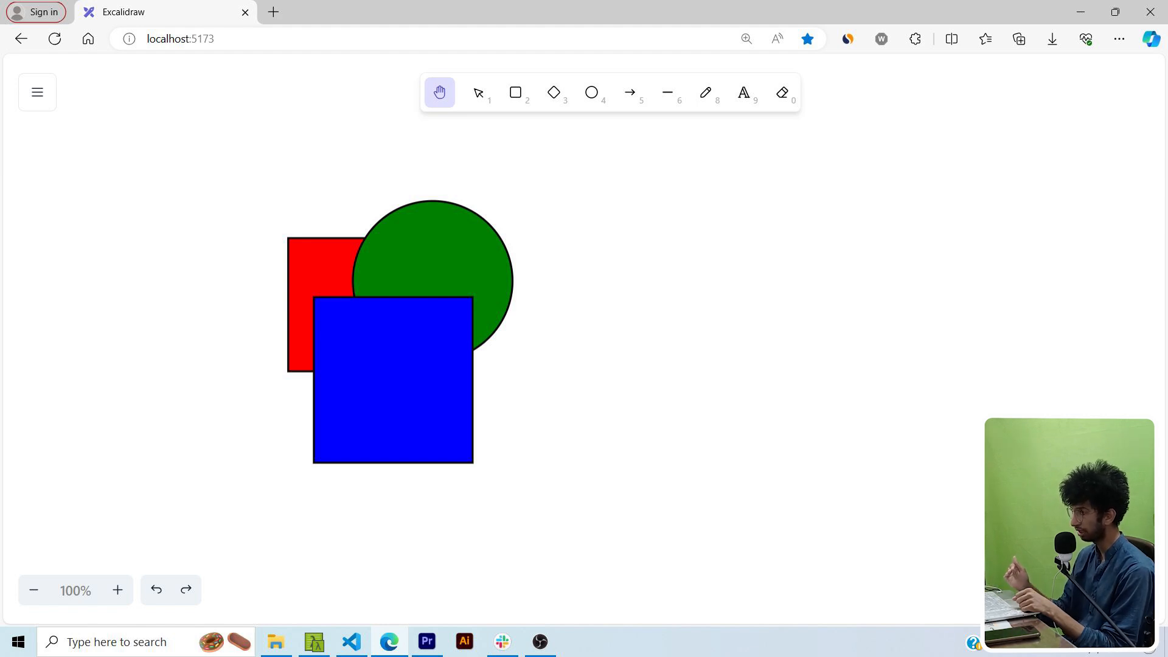
left_click(351, 641)
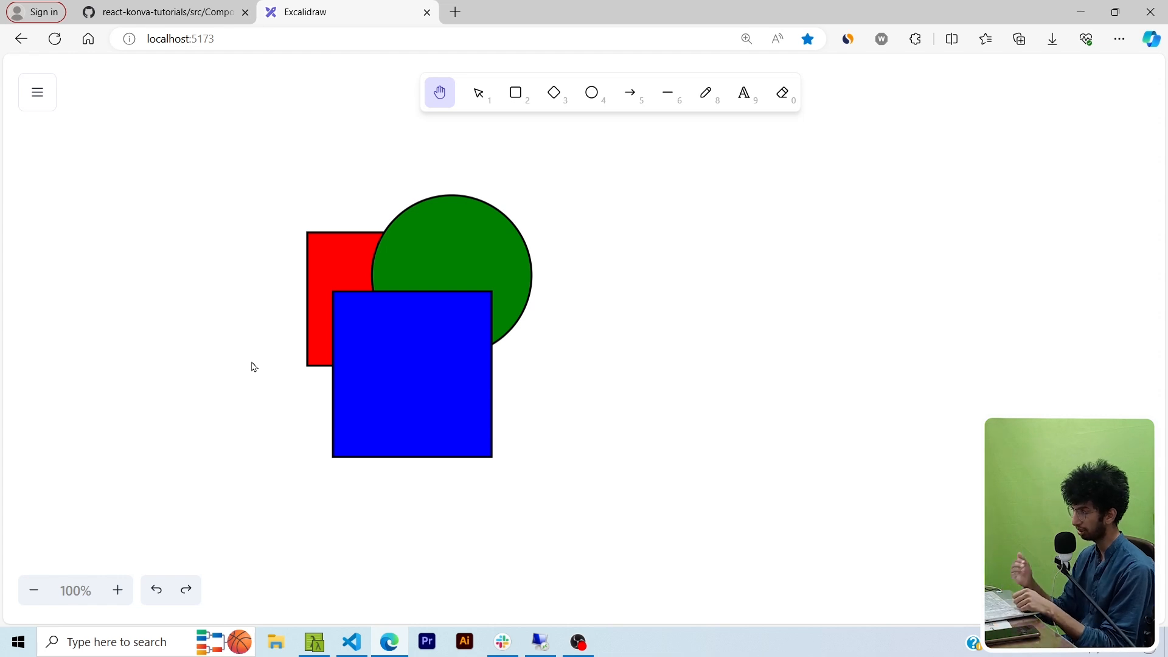
left_click(350, 641)
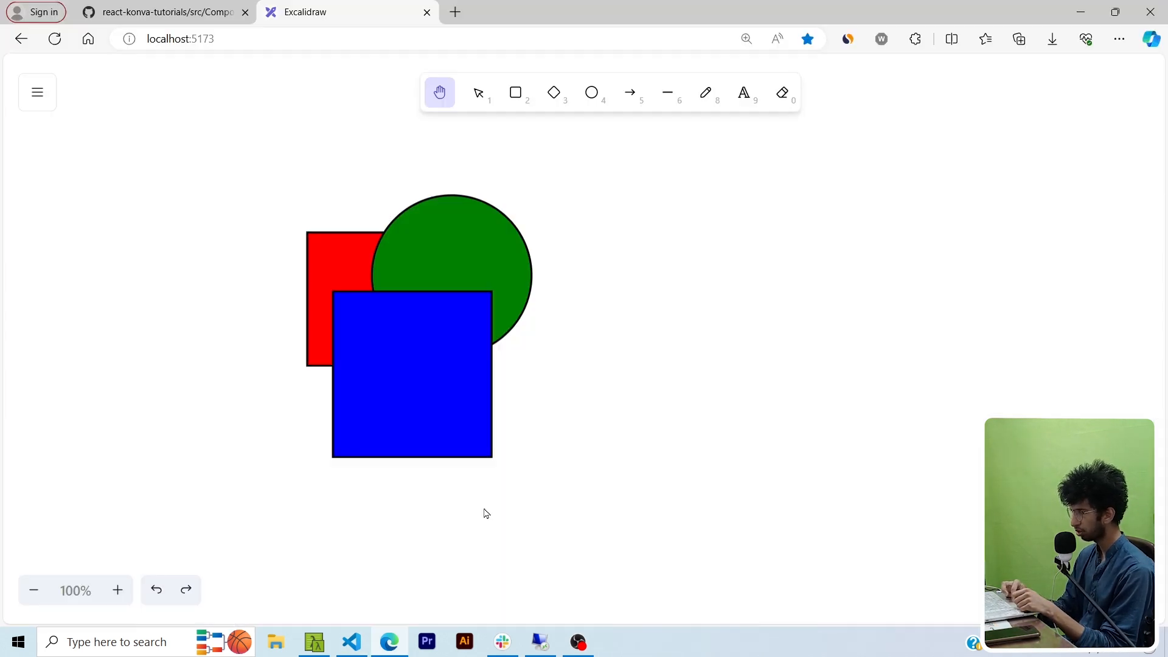
mouse_move(464, 232)
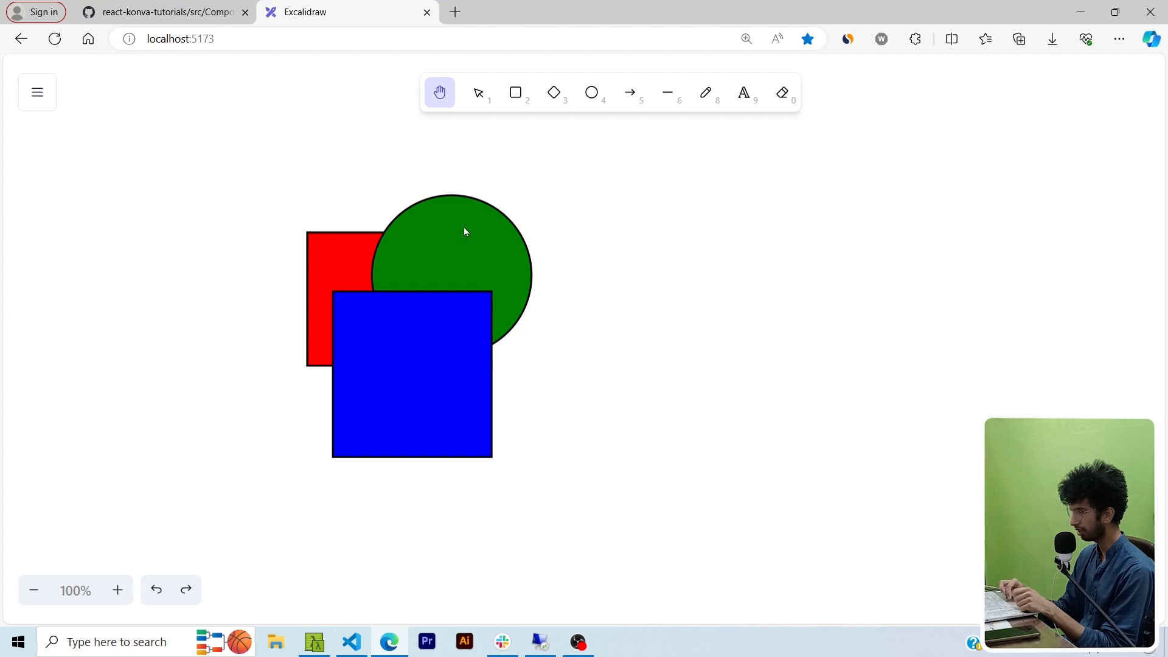
mouse_move(426, 245)
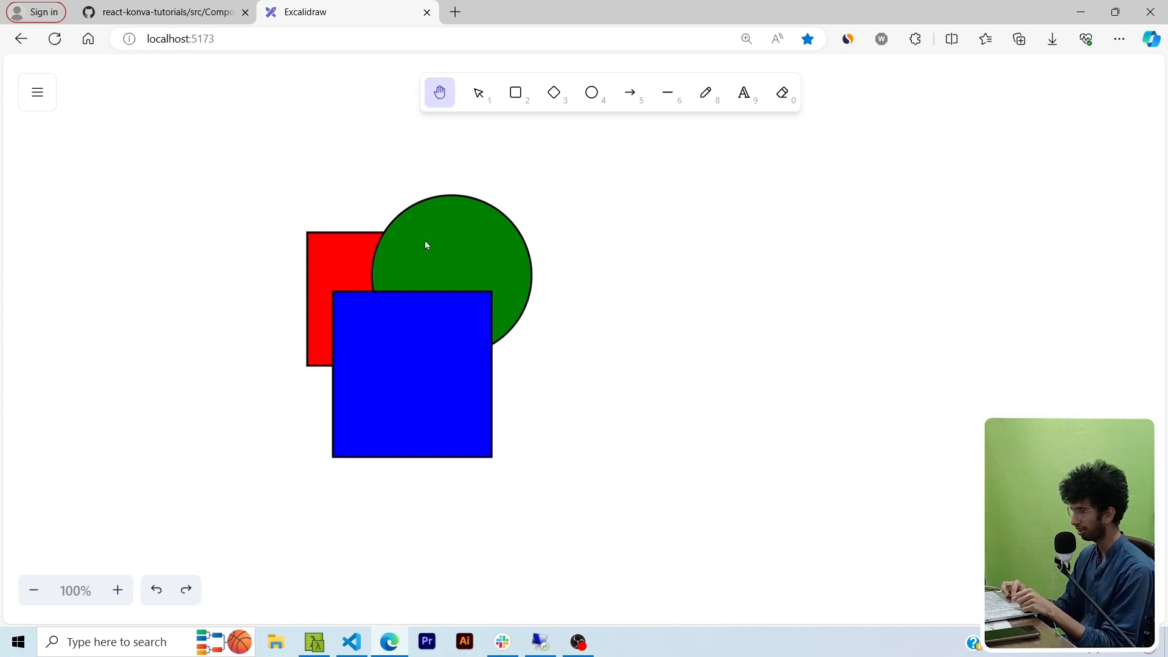
mouse_move(418, 339)
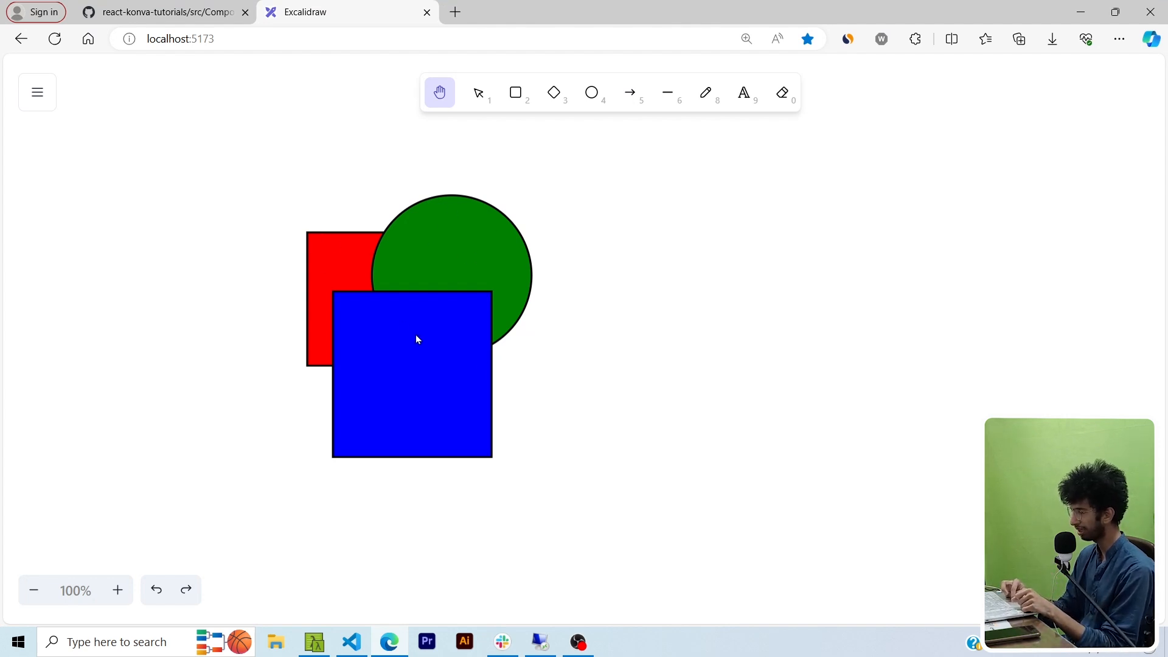
left_click(351, 641)
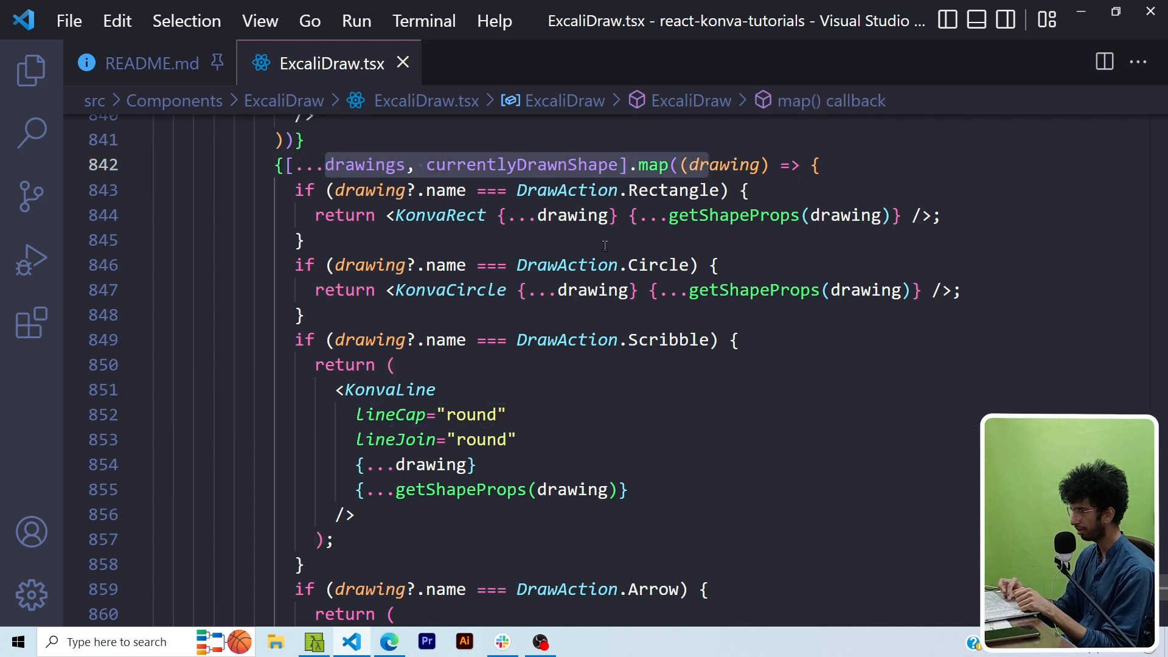
left_click(302, 240)
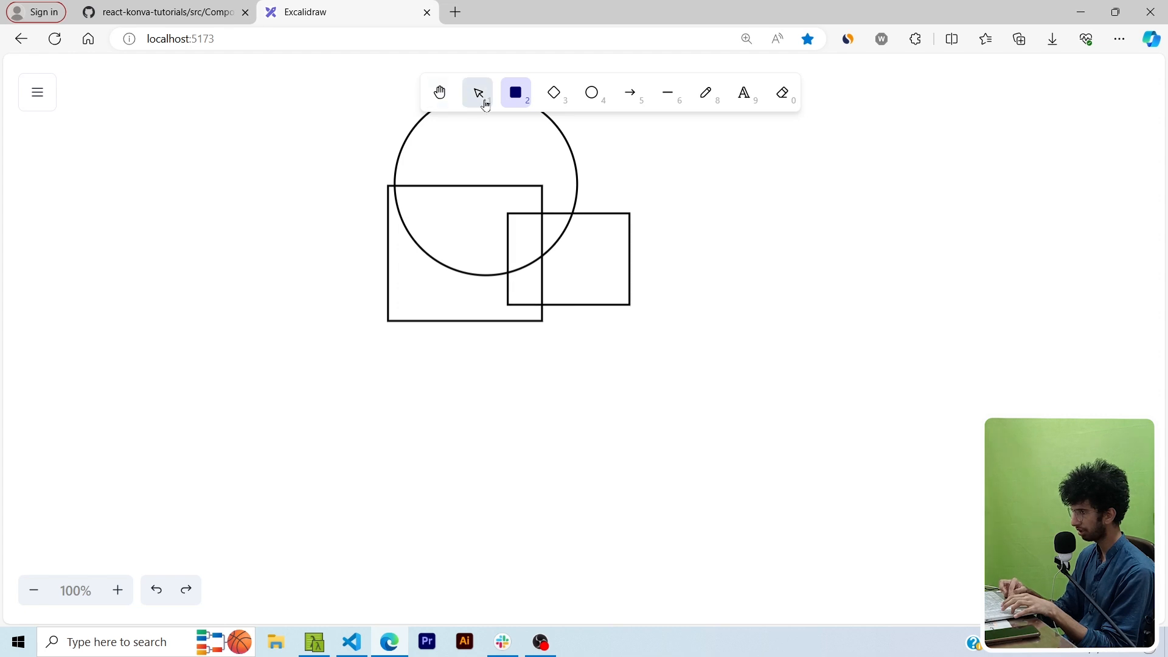
Pick the Selection tool to give the shapes green, light blue and pink fills.
left_click(461, 253)
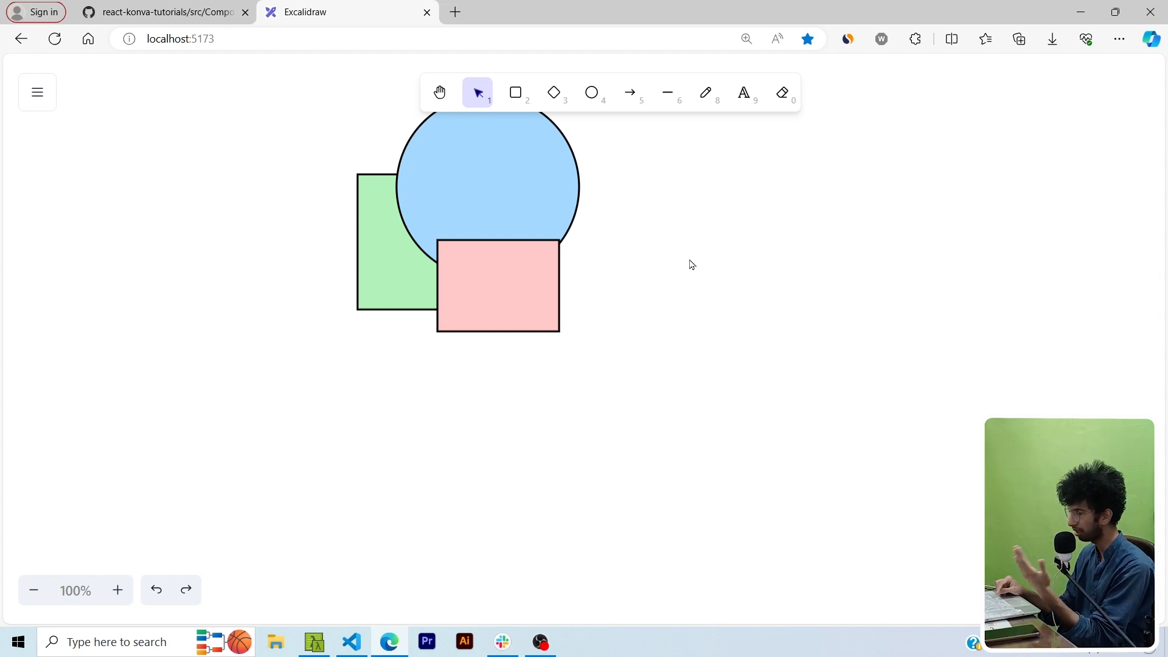
mouse_move(498, 449)
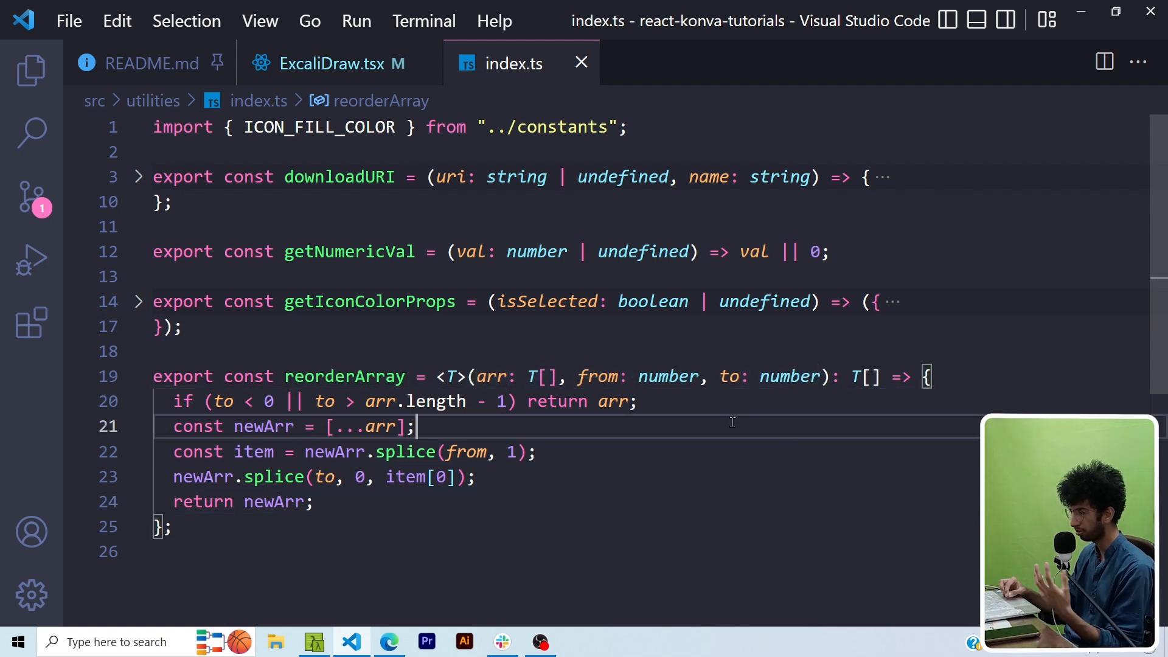
mouse_move(605, 352)
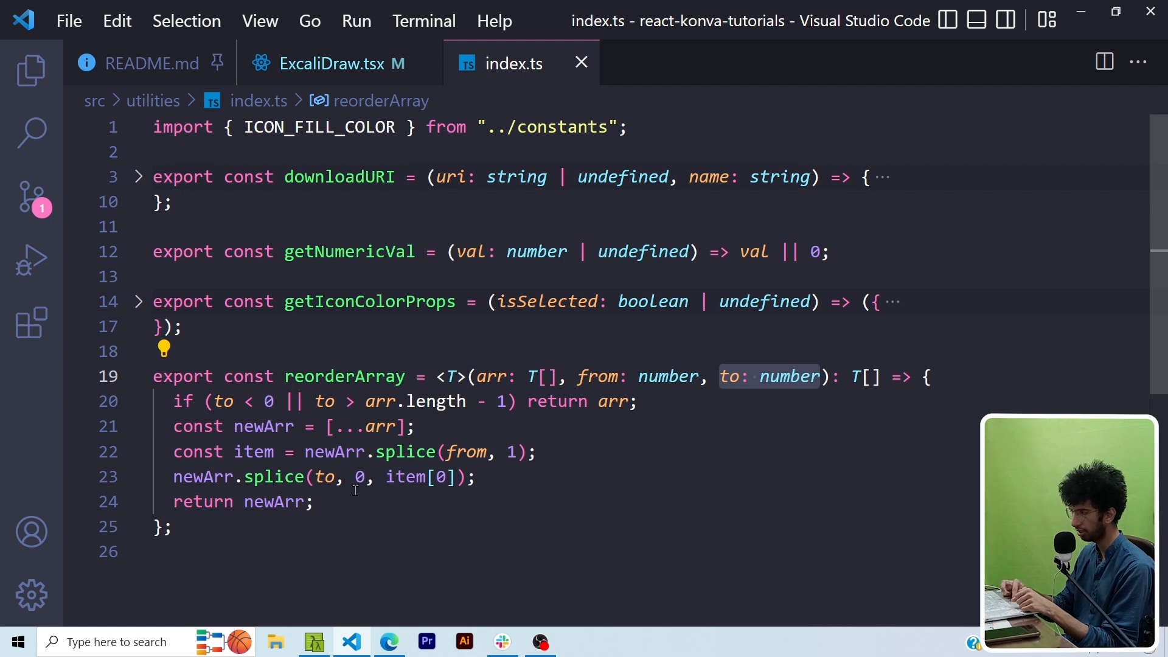
Select the pink rectangle to reveal its style and layer-order buttons.
left_click(389, 641)
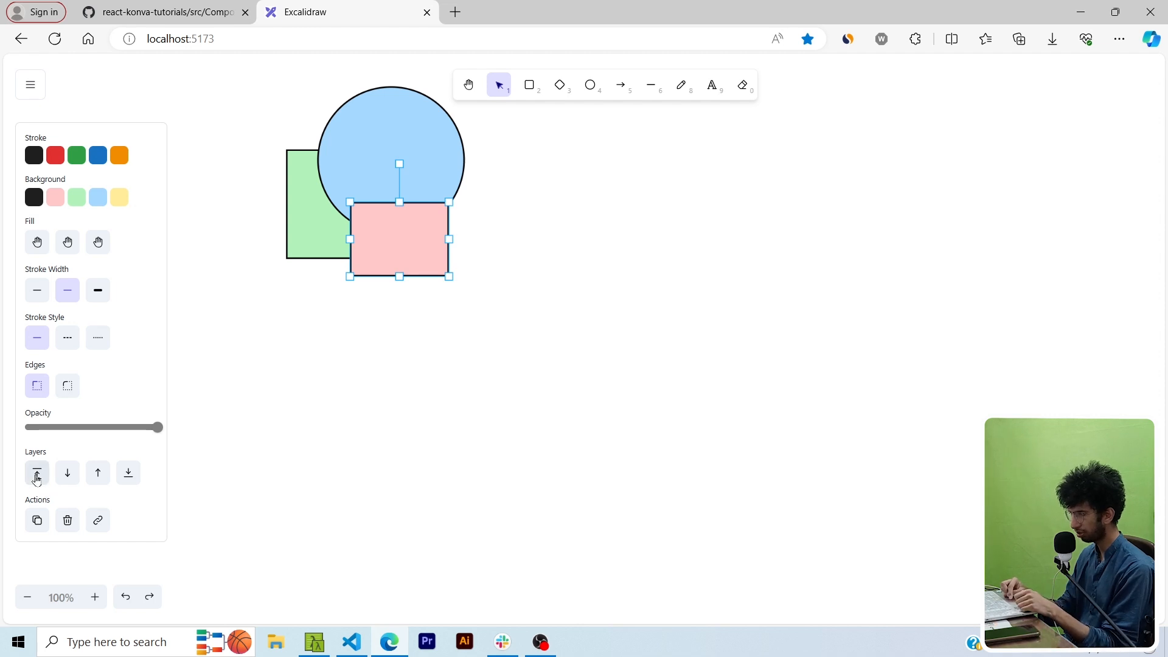
mouse_move(36, 473)
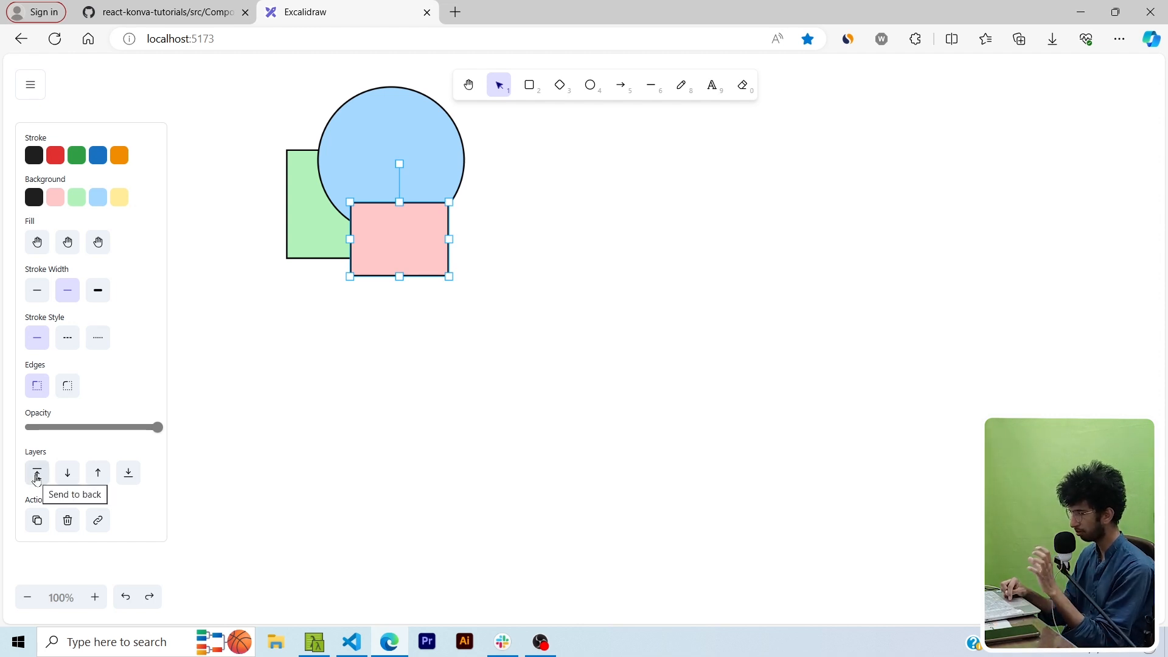
mouse_move(67, 473)
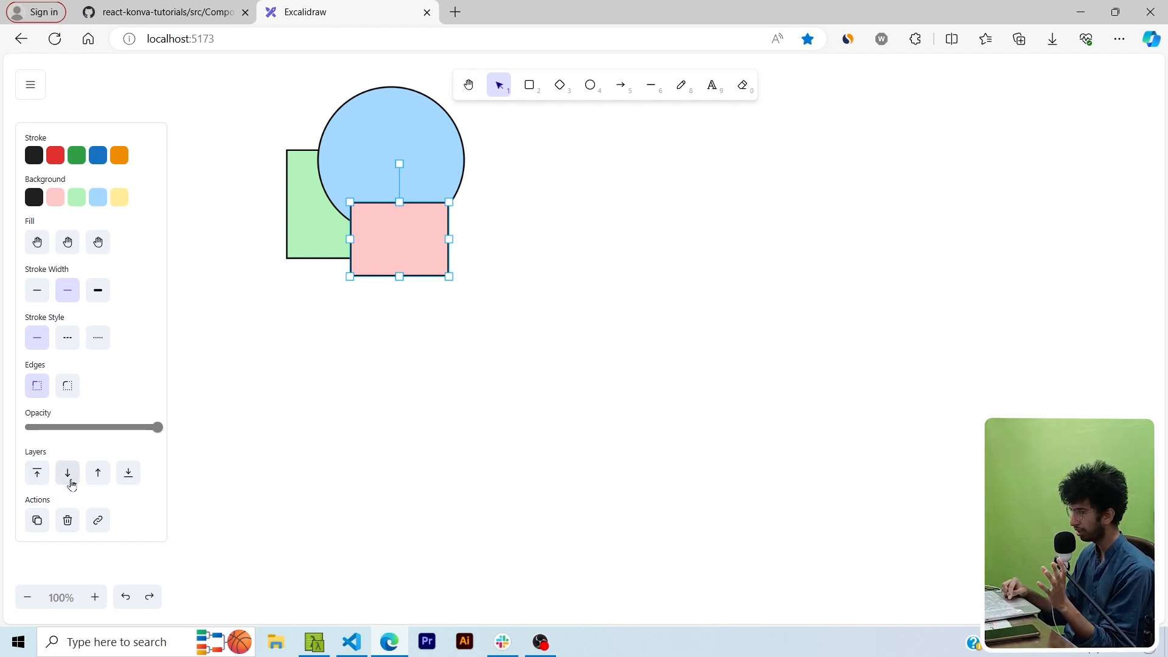
mouse_move(67, 474)
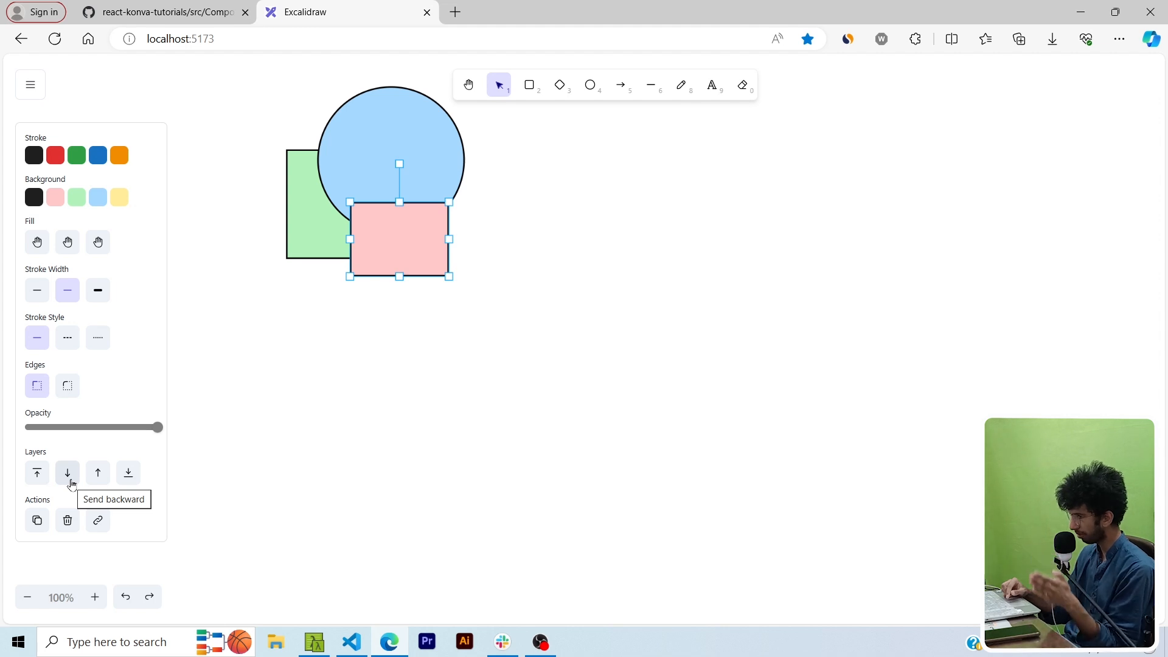
mouse_move(98, 472)
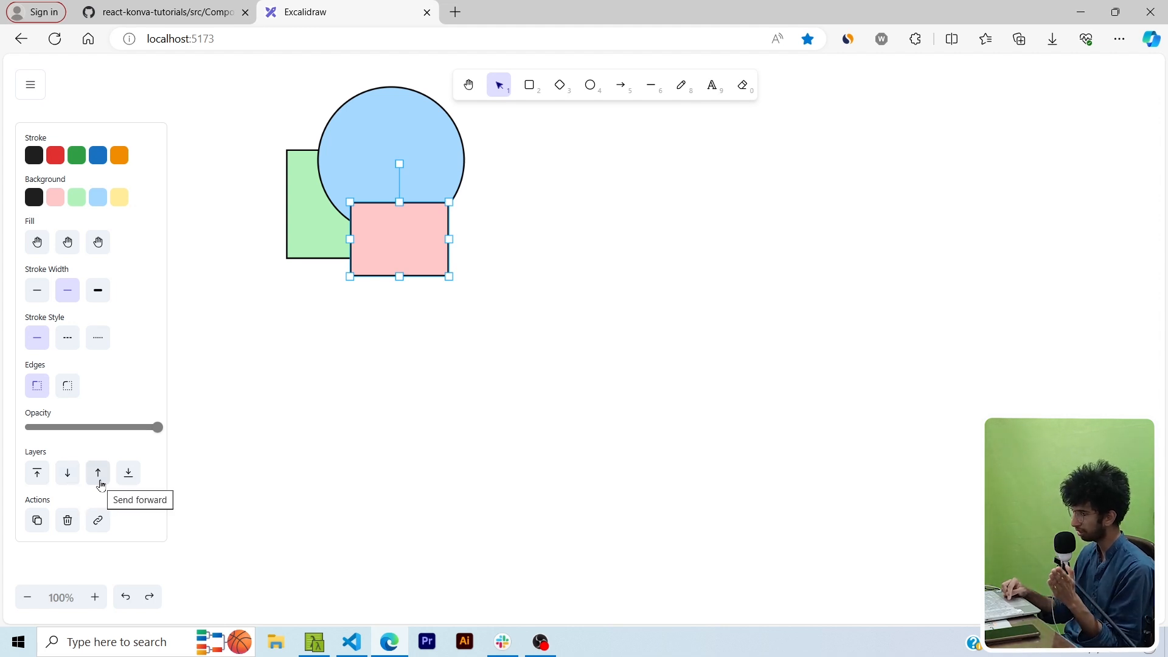
mouse_move(127, 473)
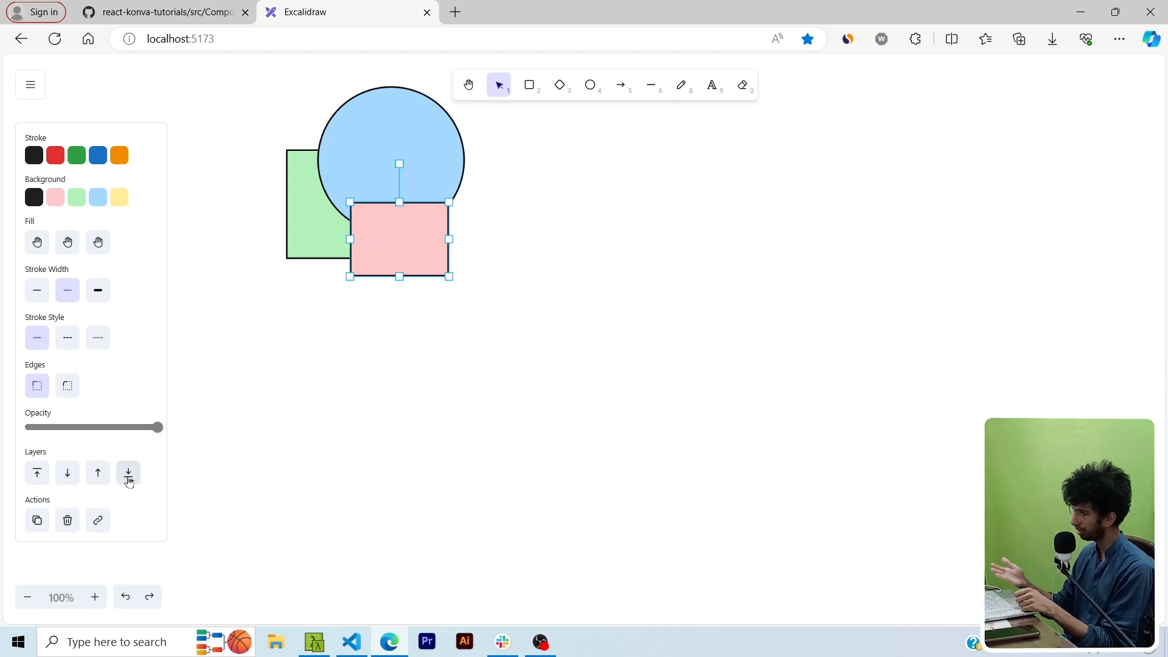
Add onLayerChange={(action) => {}} and view the LayerOptions enum in src/constants/index.tsx.
left_click(351, 641)
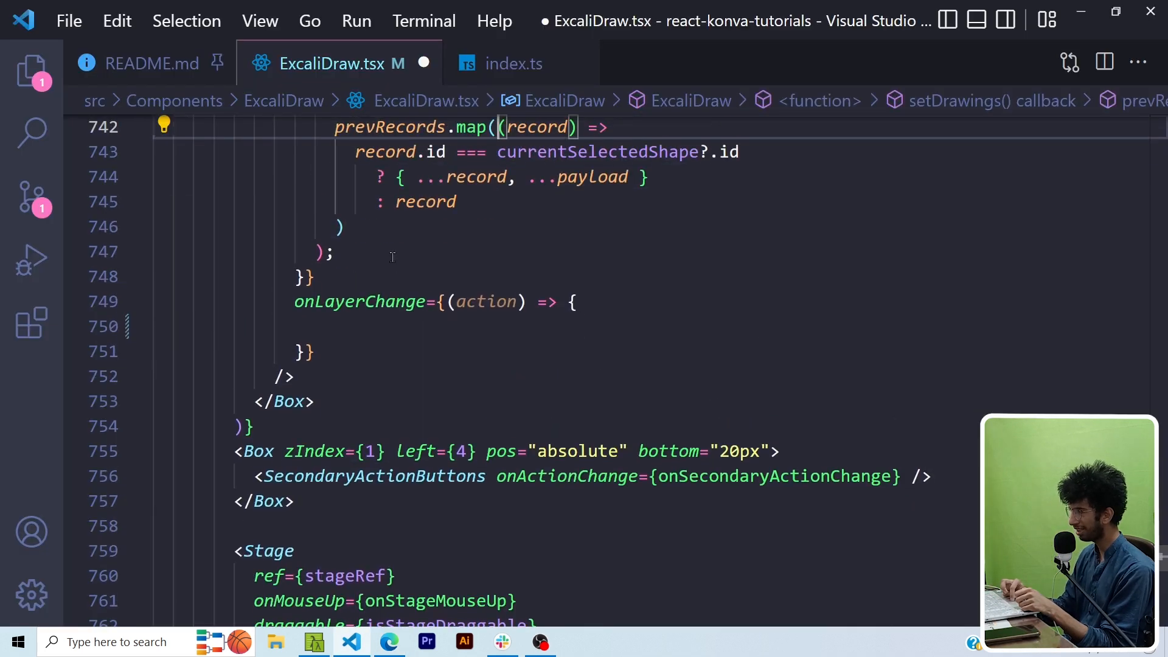
left_click(393, 326)
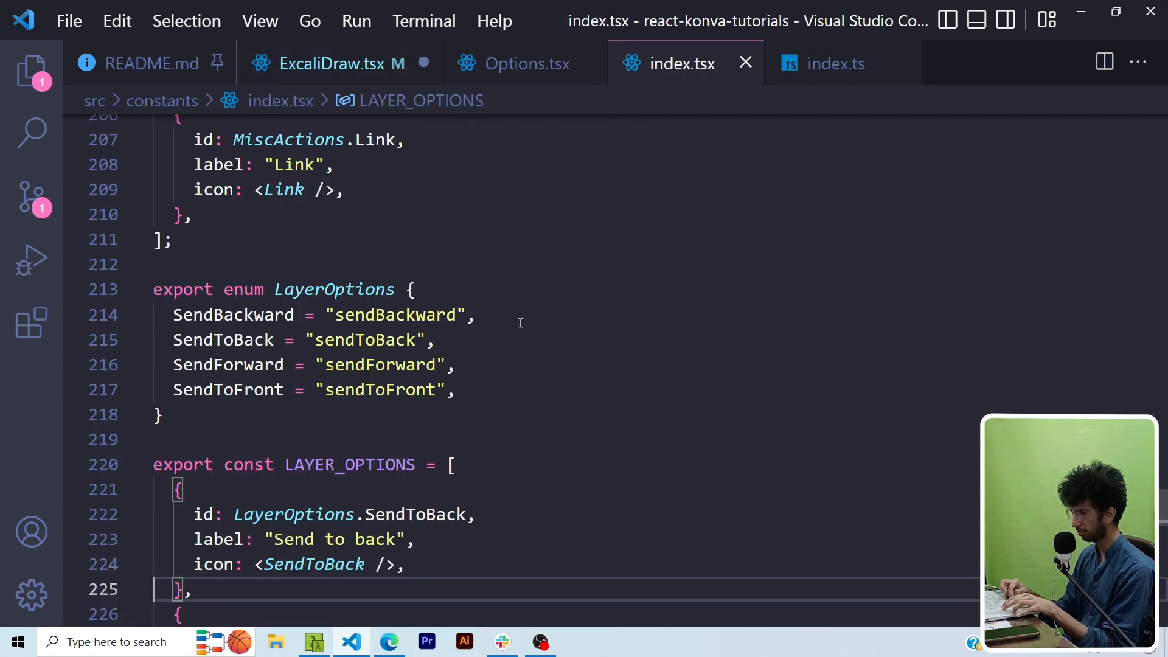
left_click(458, 389)
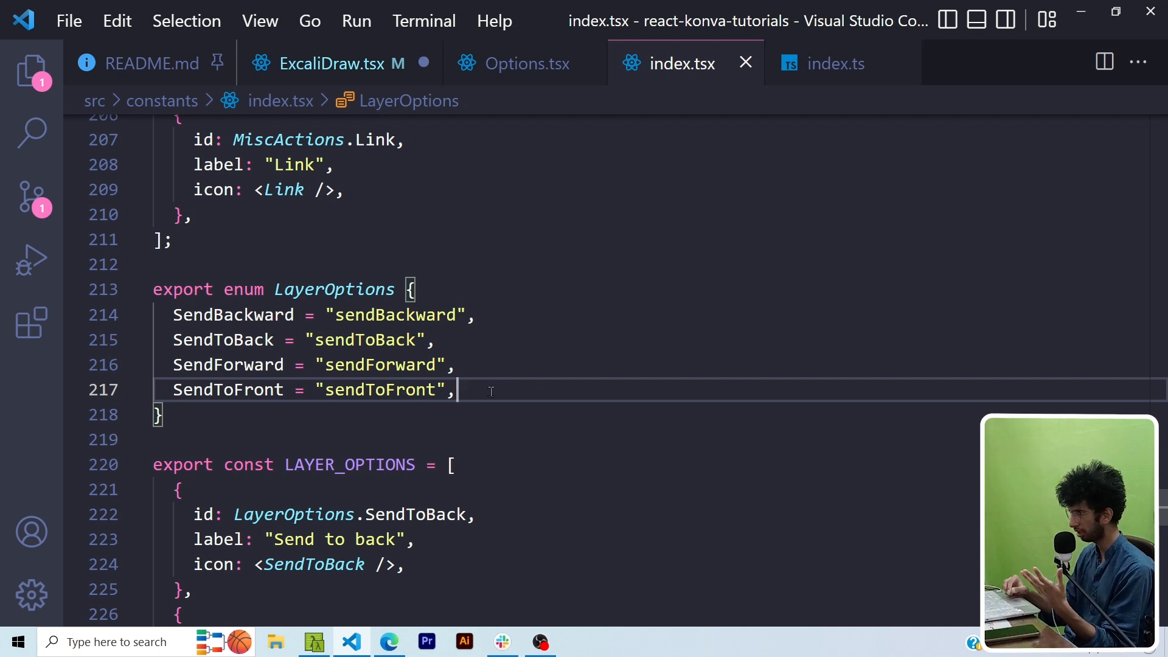
left_click(340, 63)
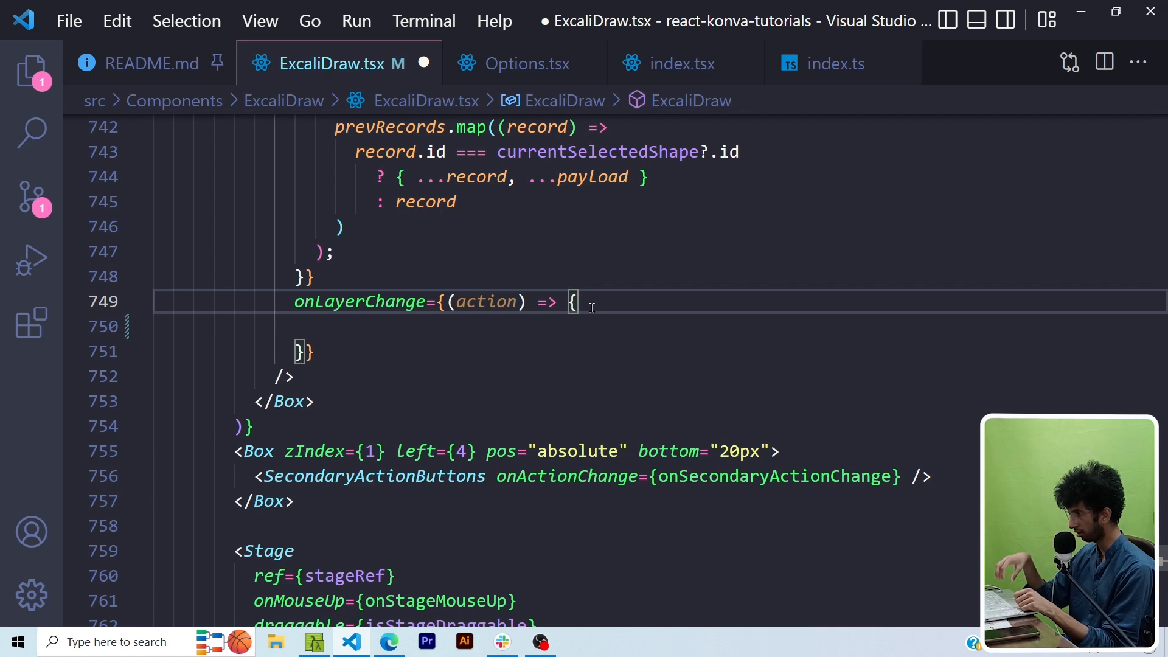
Compute currentIndex with drawings?.findIndex and switch over four LayerOptions cases, each with break.
type("const curren")
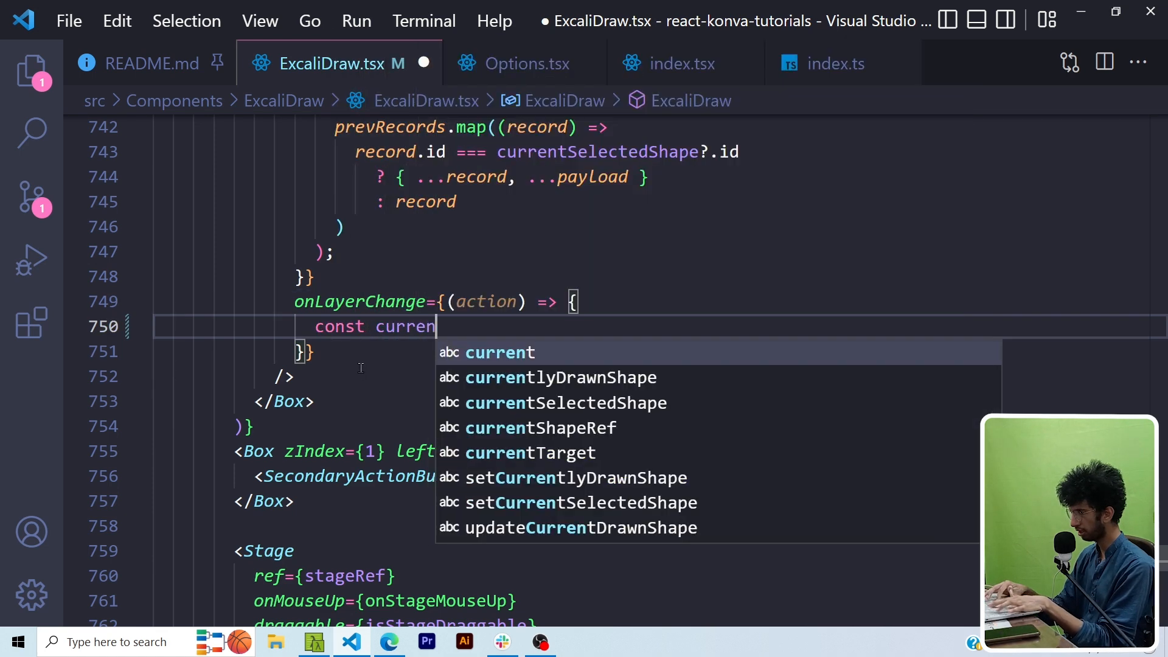
type("tIndex = drawings?.findIndex(drawing=>drawin")
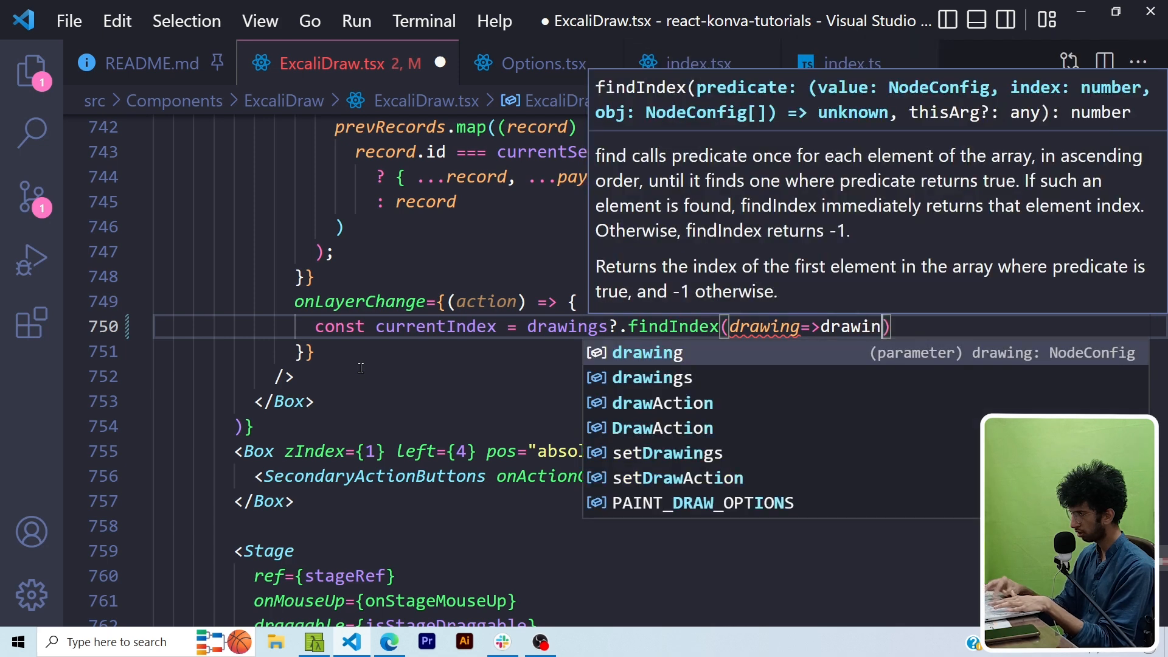
type(".id===currentSelectedShape?.id")
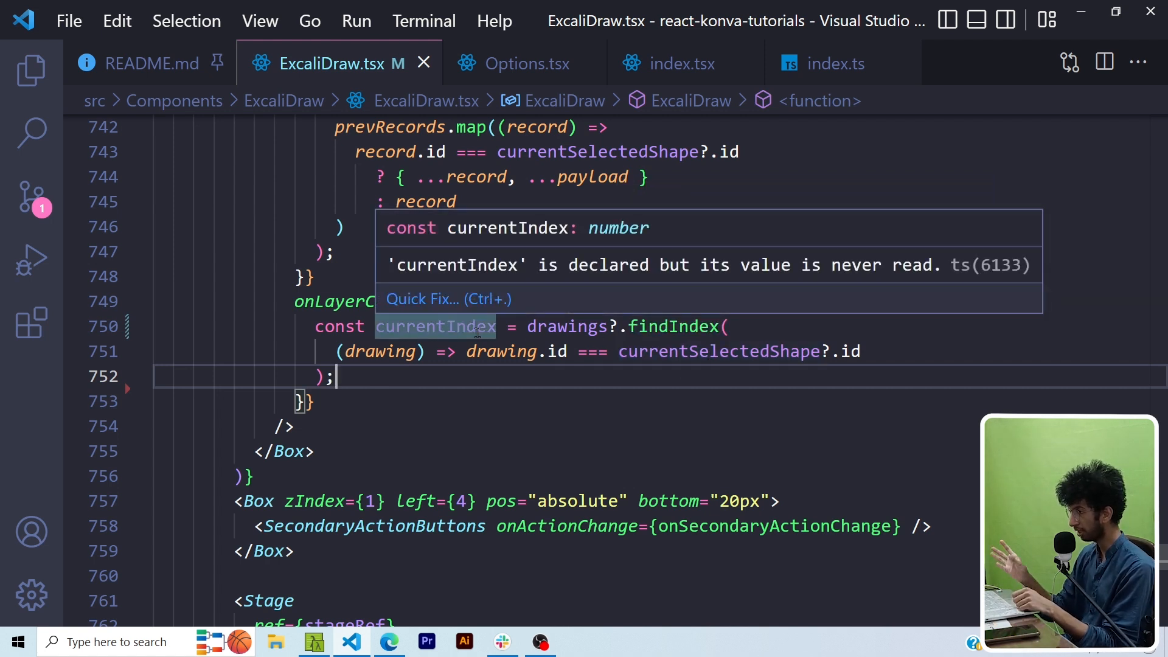
type("switch(action){")
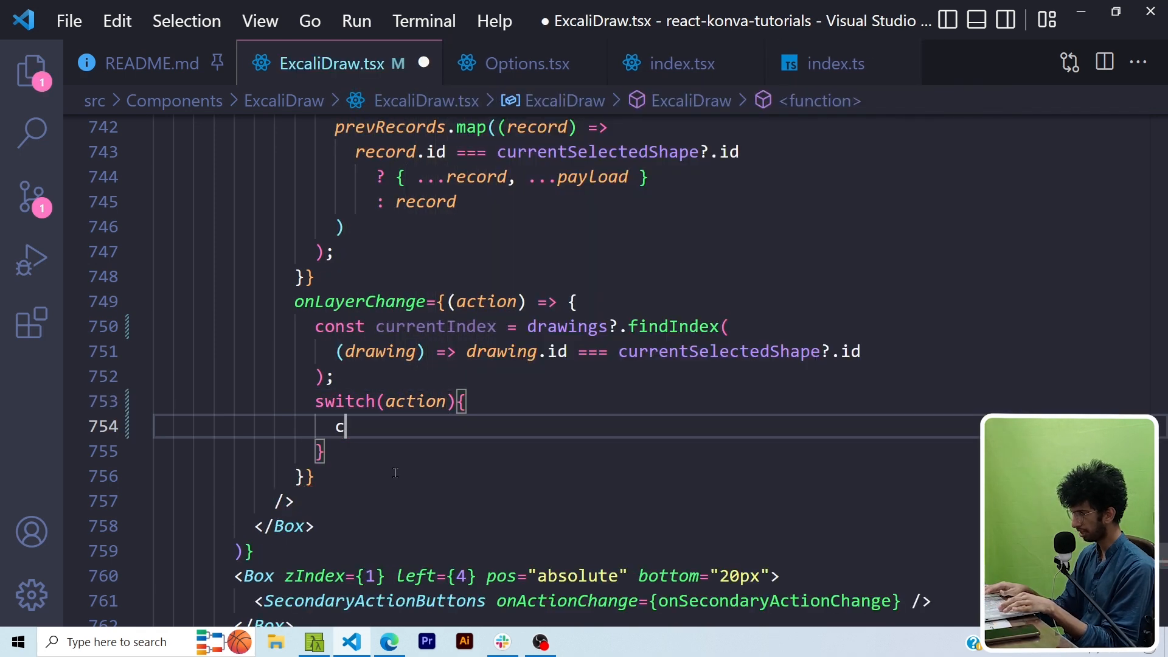
type("ase LayerOptions.SendToBack")
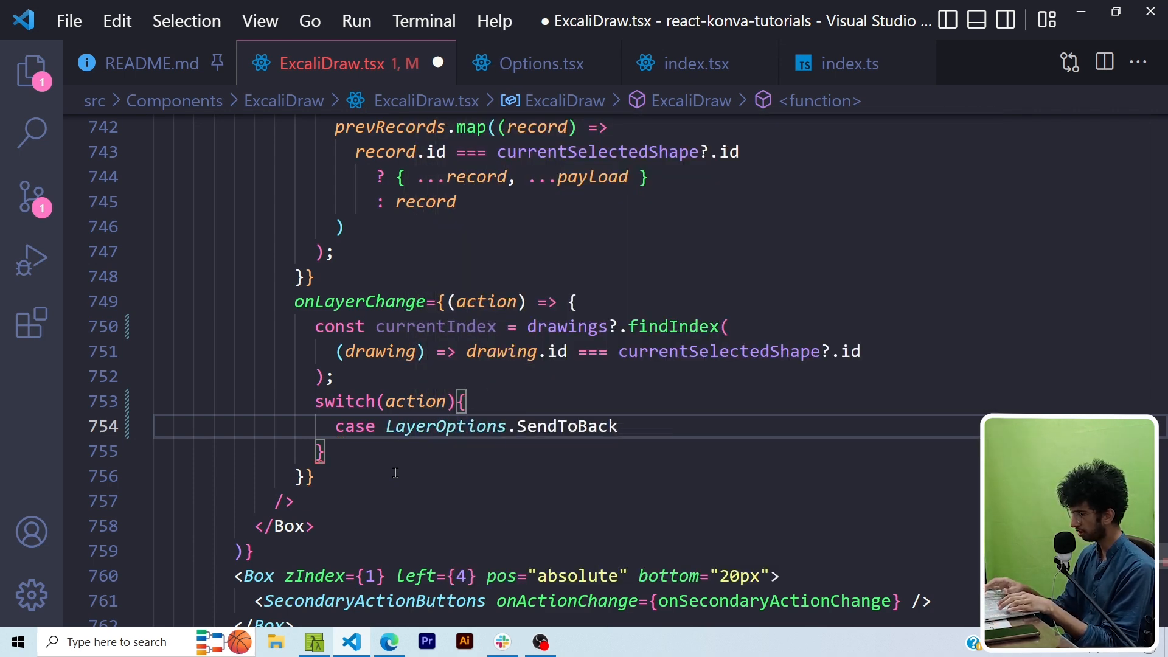
type("break;")
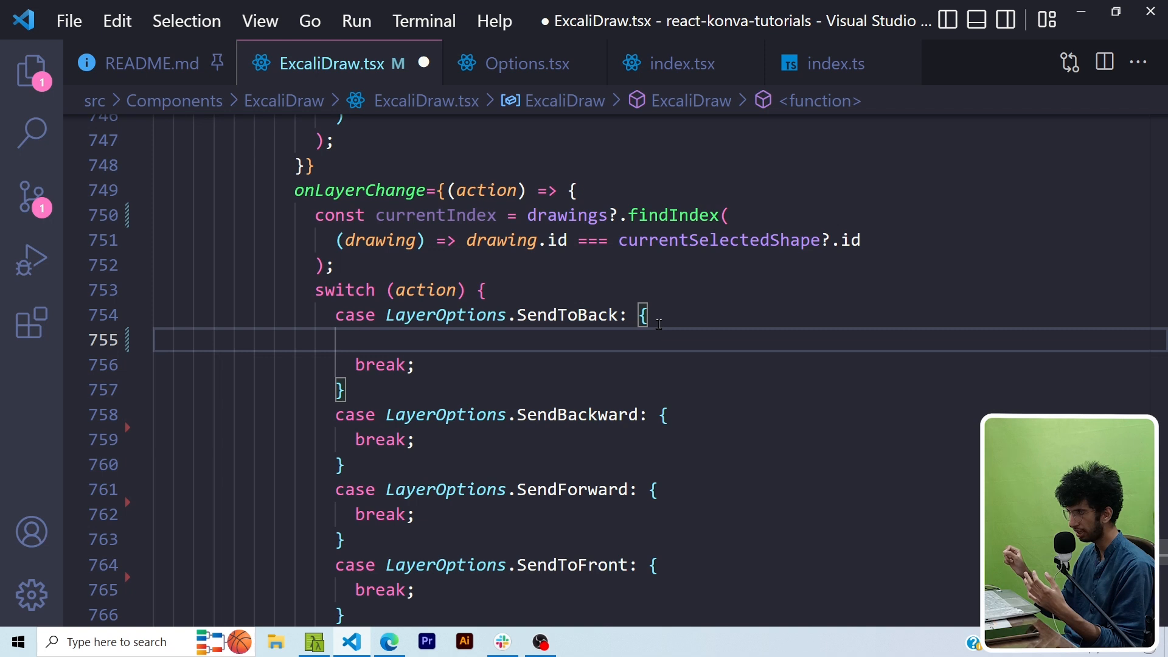
Fill the send-to-back, backward and forward cases with setDrawings(reorderArray) to 0 or currentIndex ±1.
left_click(357, 339)
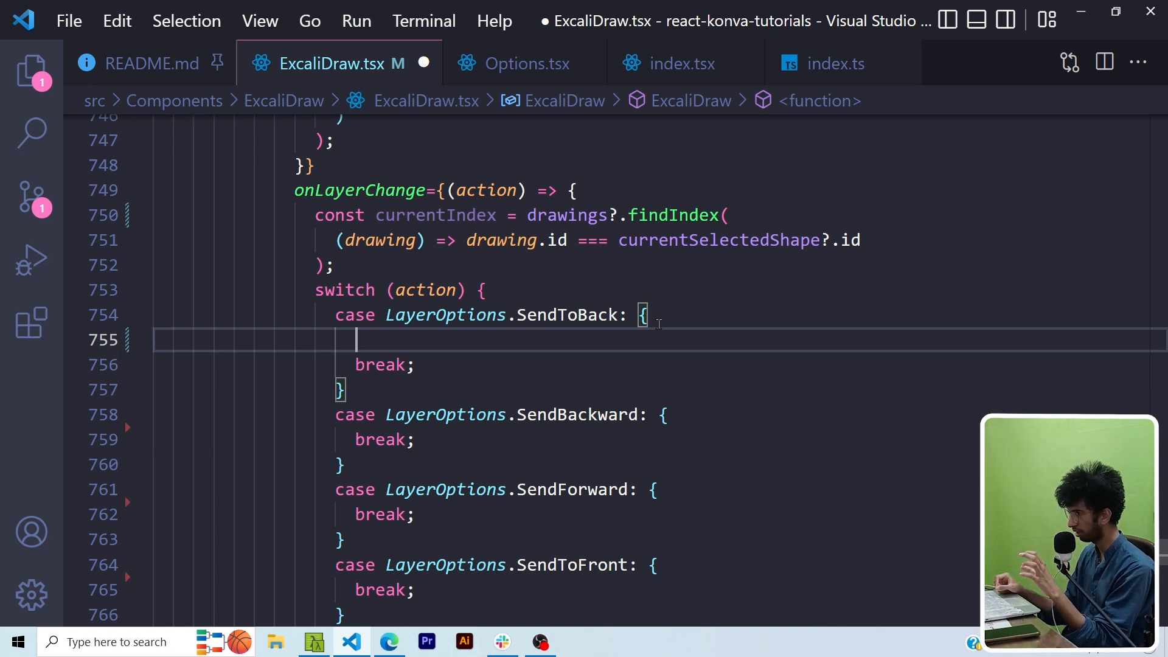
type("setDrawings(prevDrawings=>")
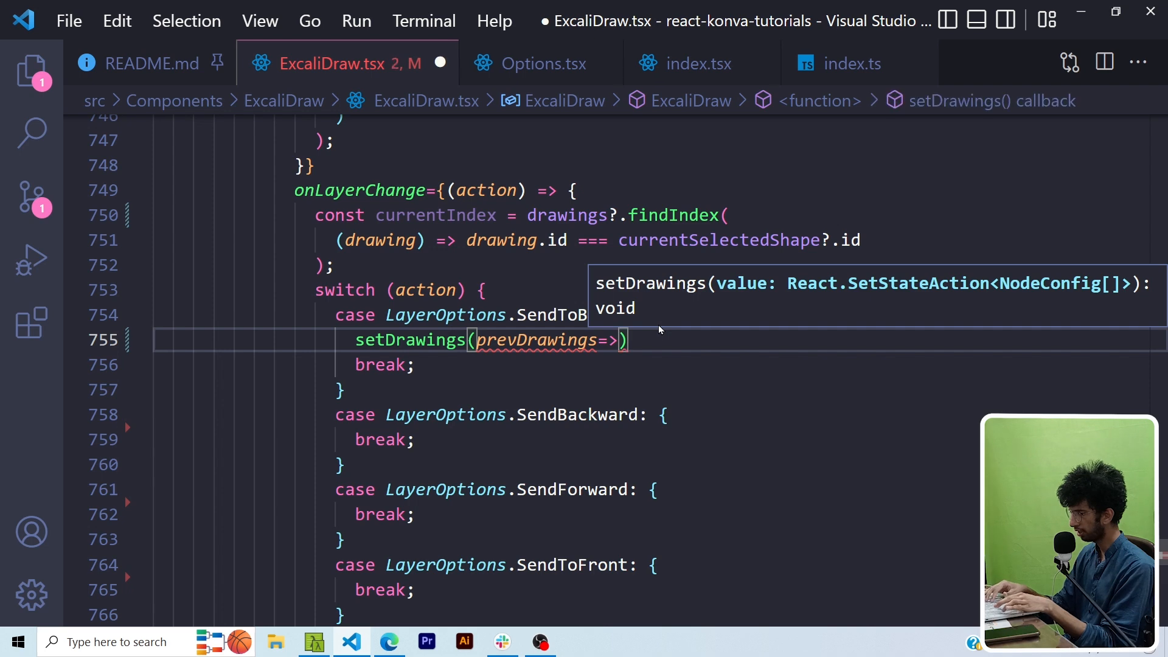
type("reorderArray(prevDrawings,")
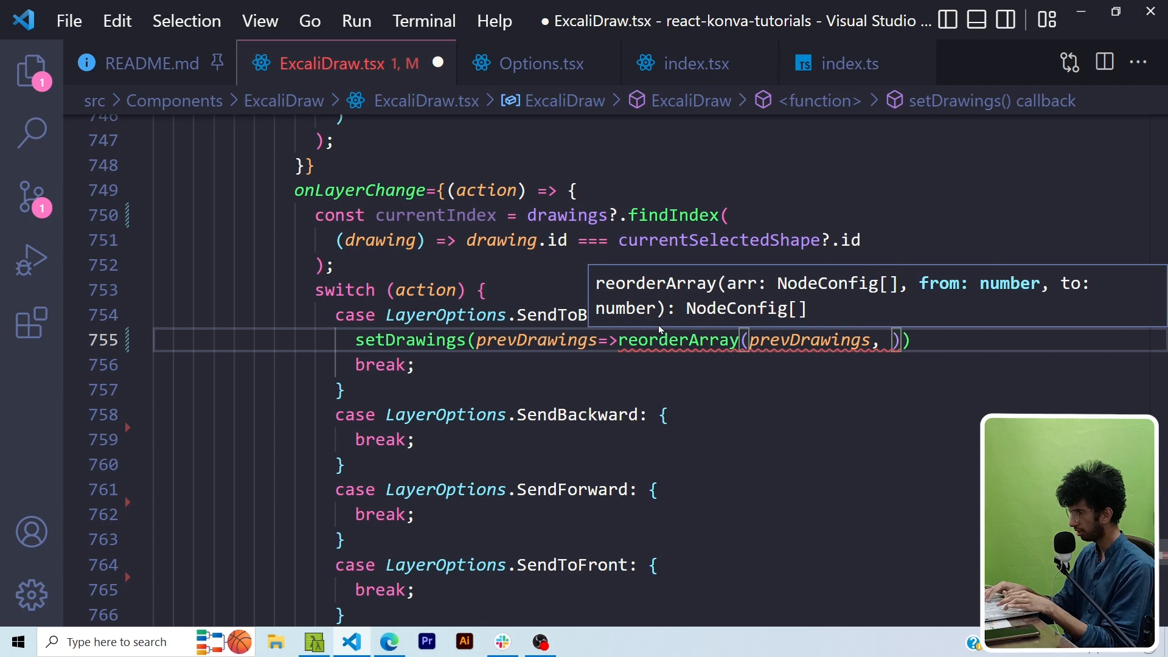
type("currentIndex, 0")
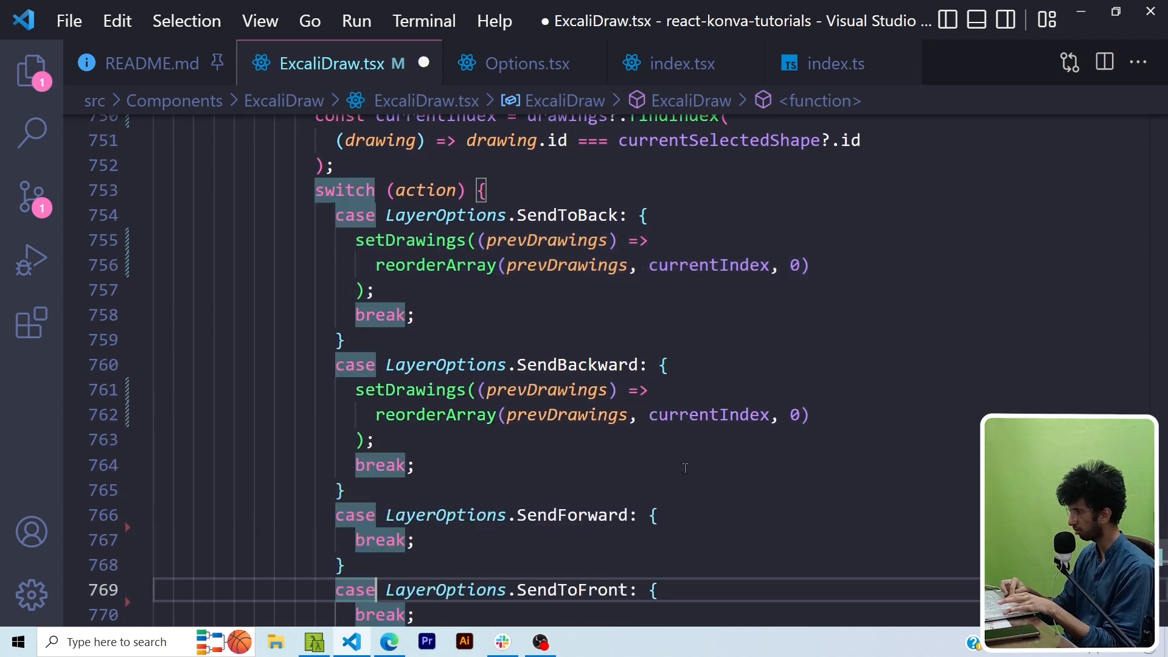
type("currentIndex - 1")
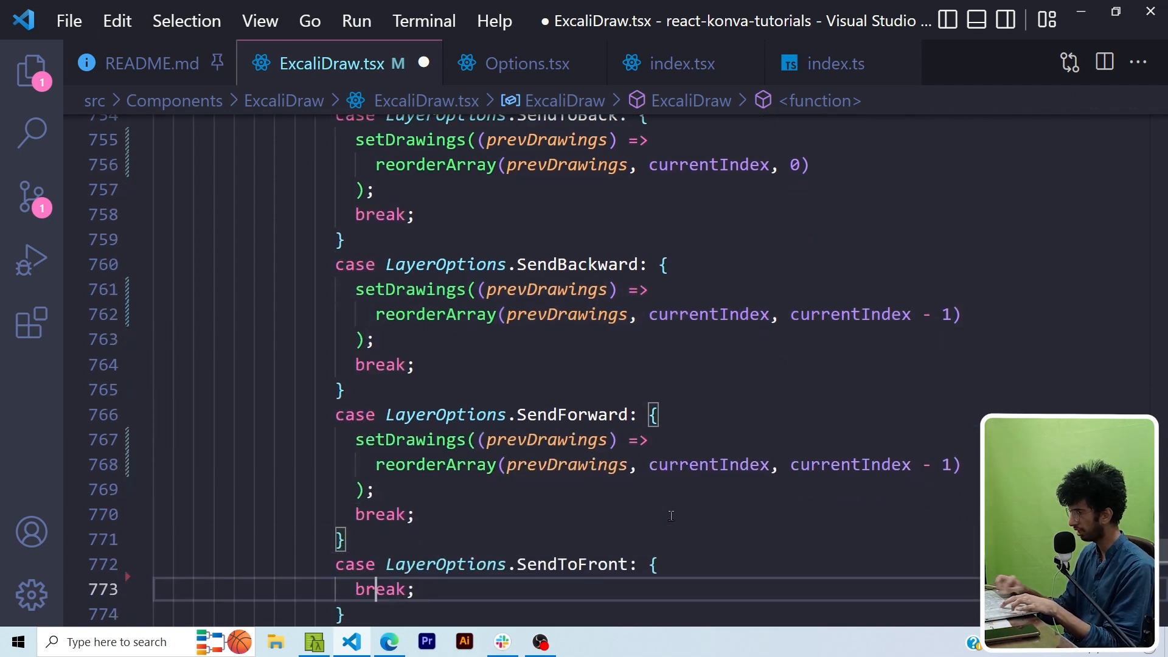
Fill the send-to-front case with its reorderArray call on prevDrawings.
left_click(927, 439)
type("+")
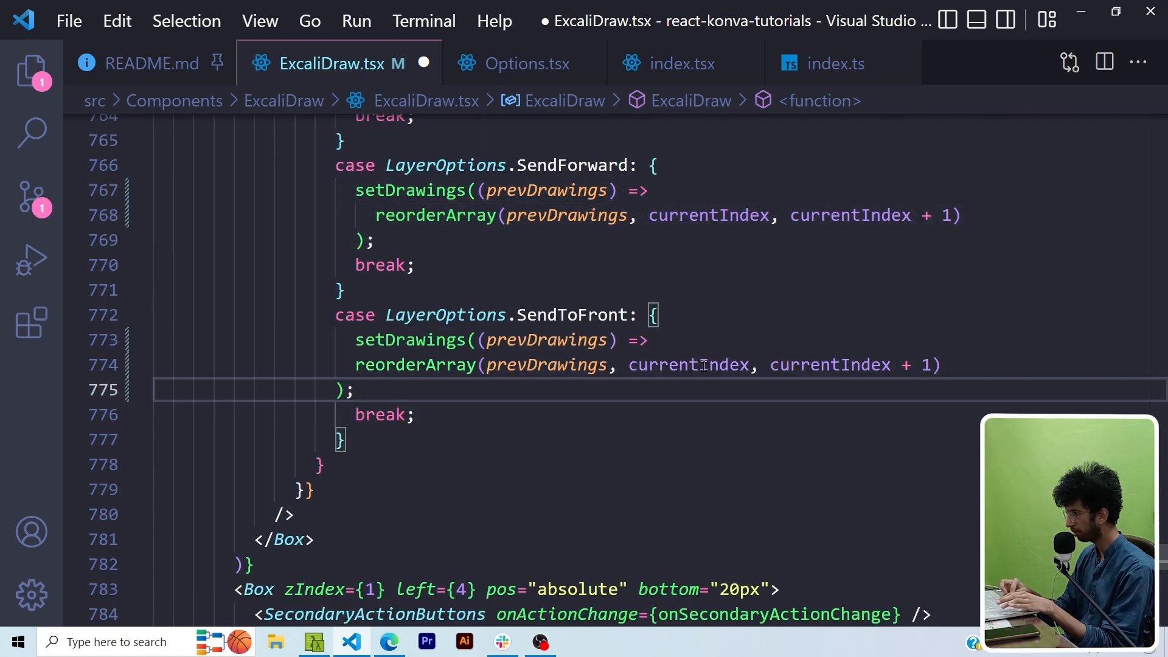
left_click(769, 365)
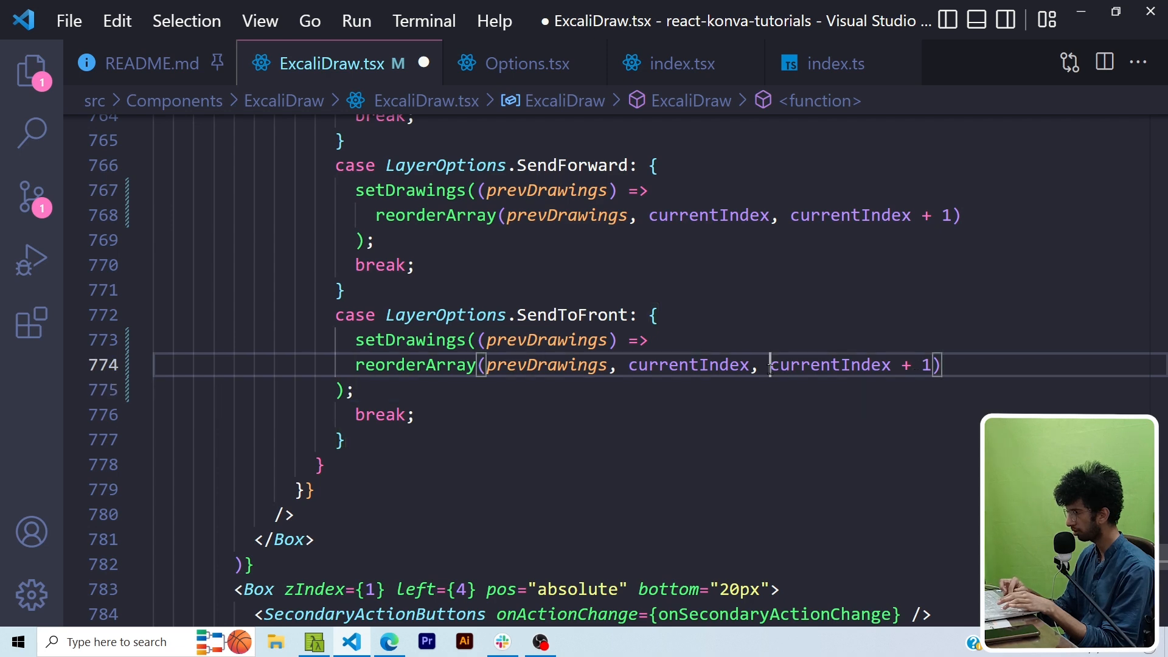
type("prevD")
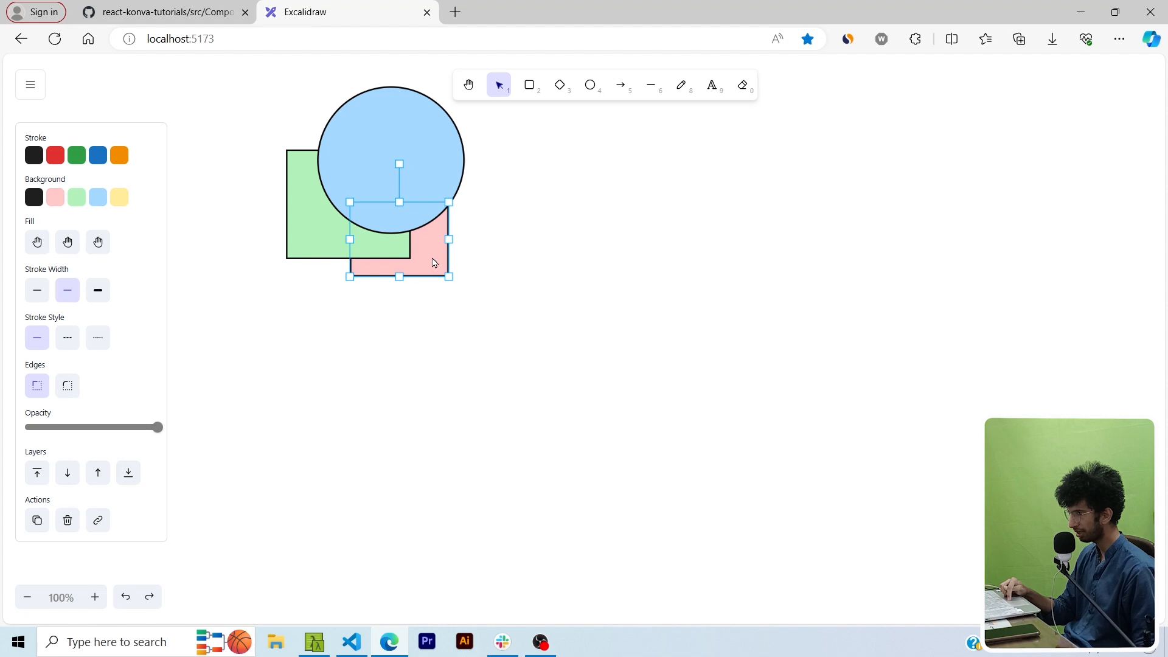
Move the pink rectangle forward twice, send it to back, then bring it to front.
left_click(98, 473)
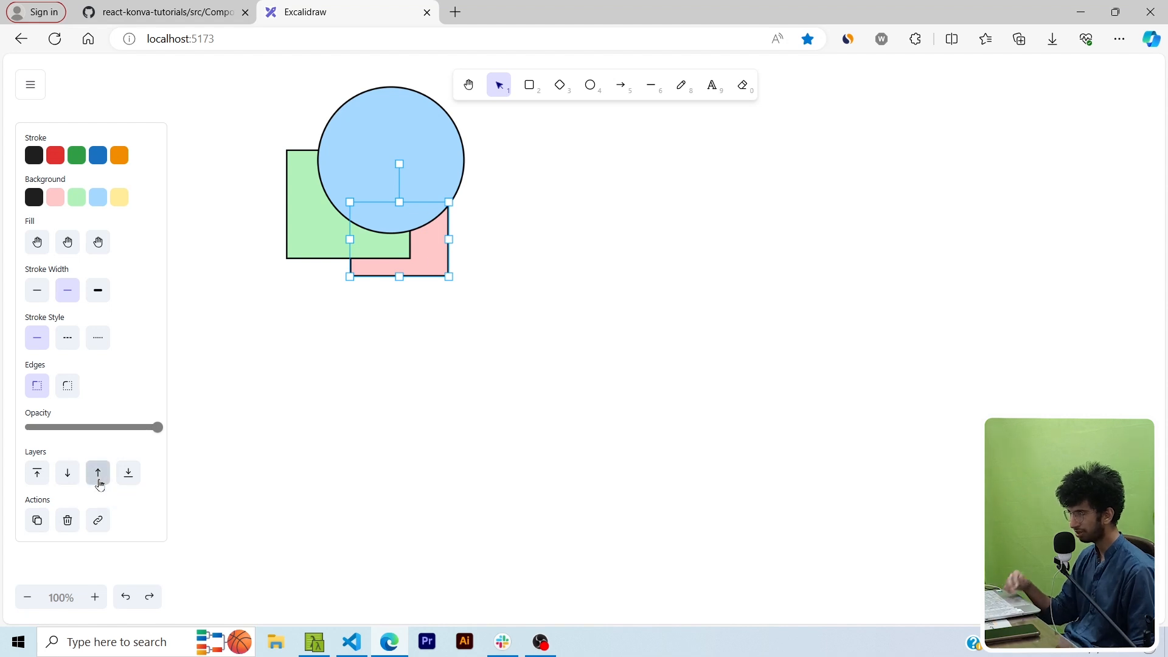
left_click(97, 473)
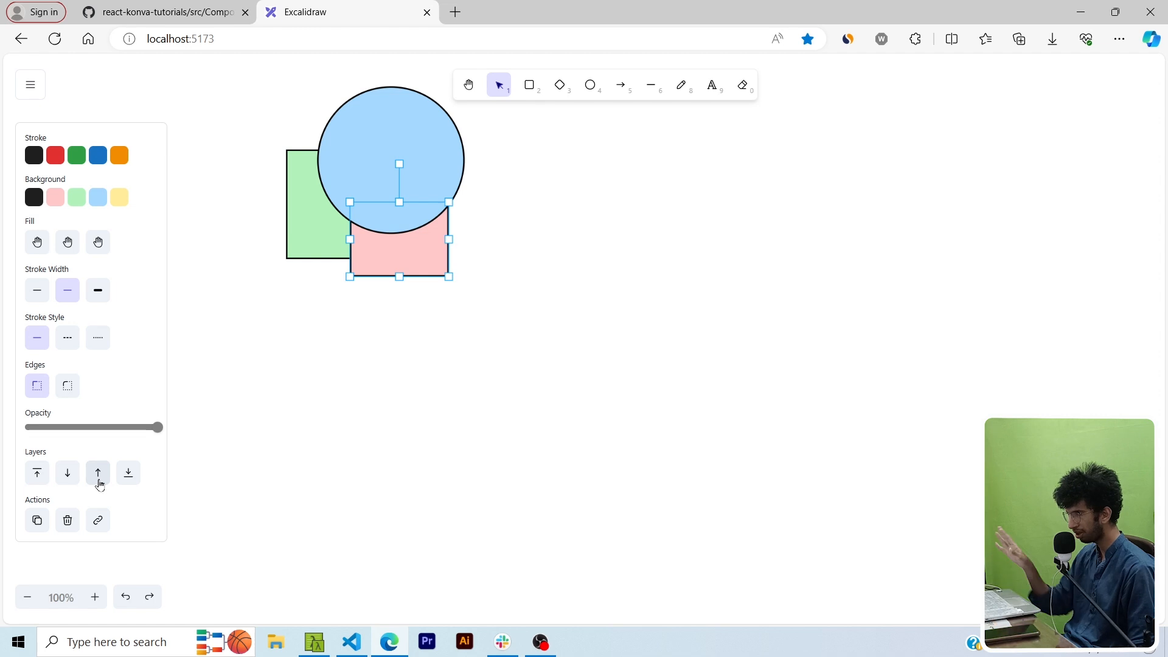
left_click(97, 474)
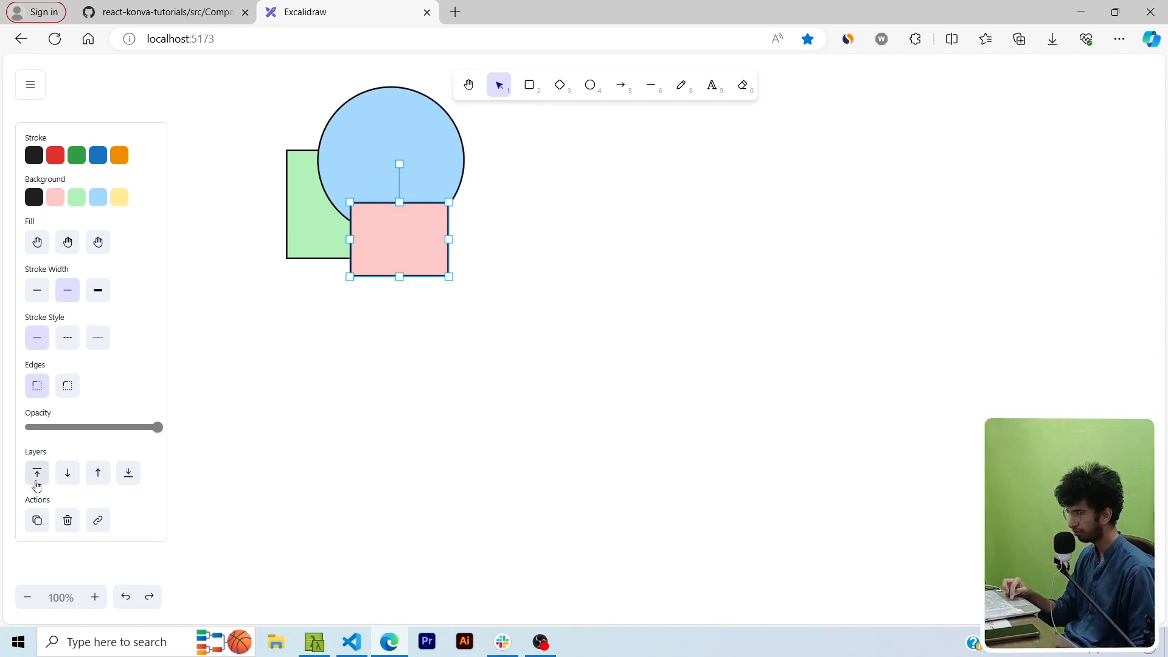
left_click(36, 473)
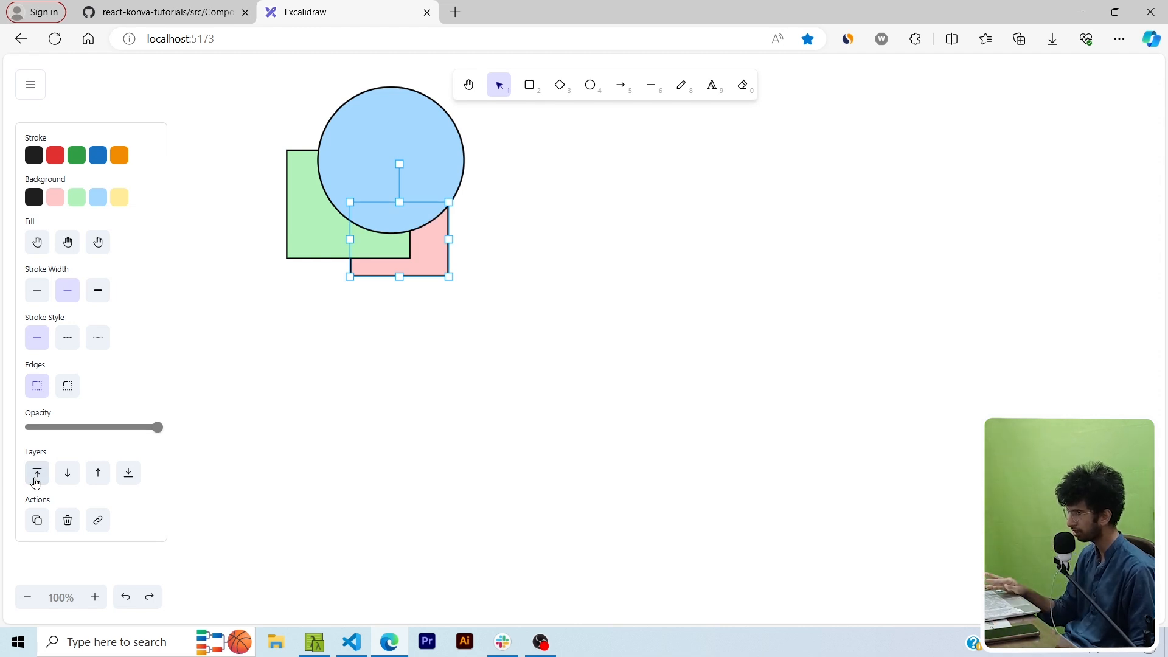
mouse_move(128, 473)
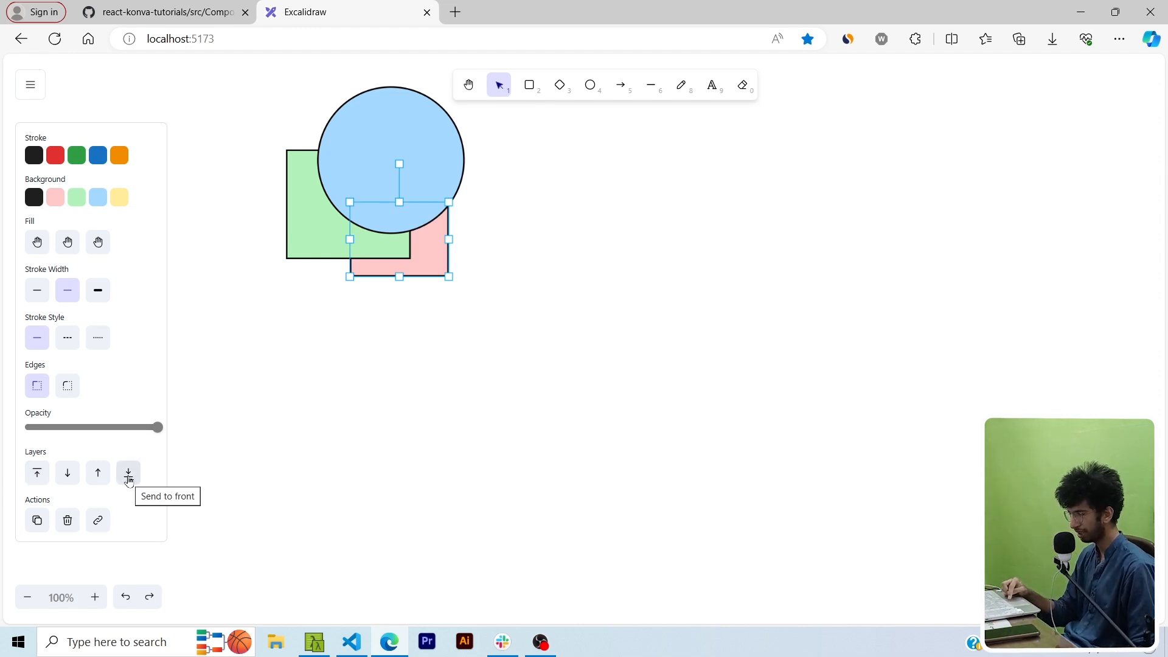
left_click(127, 473)
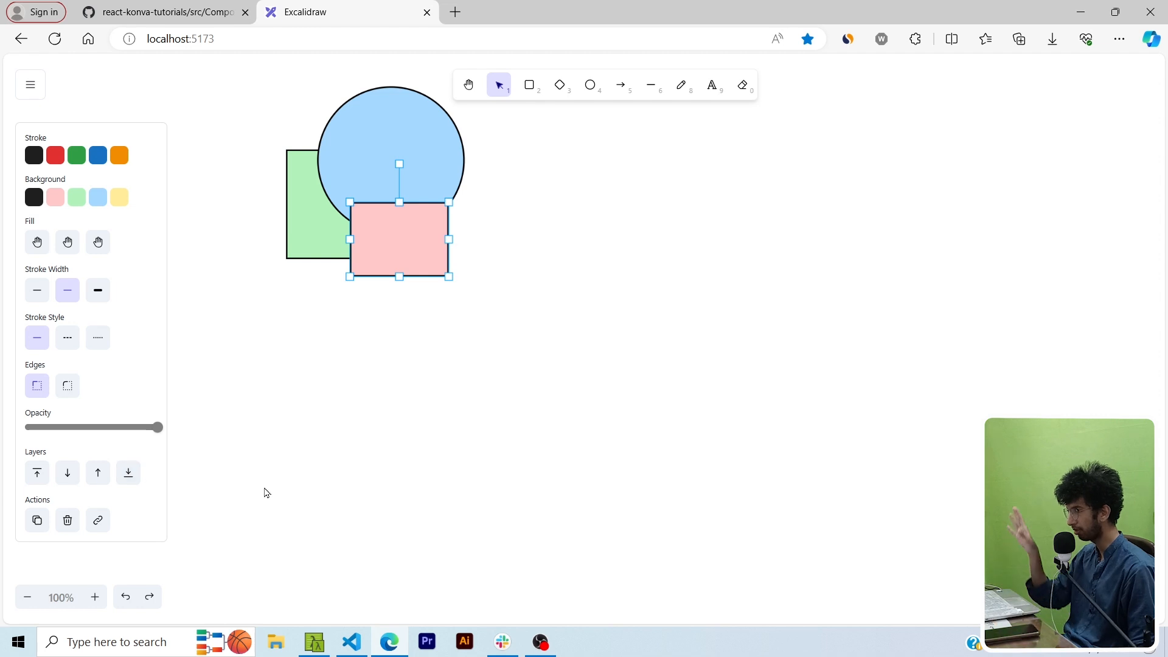